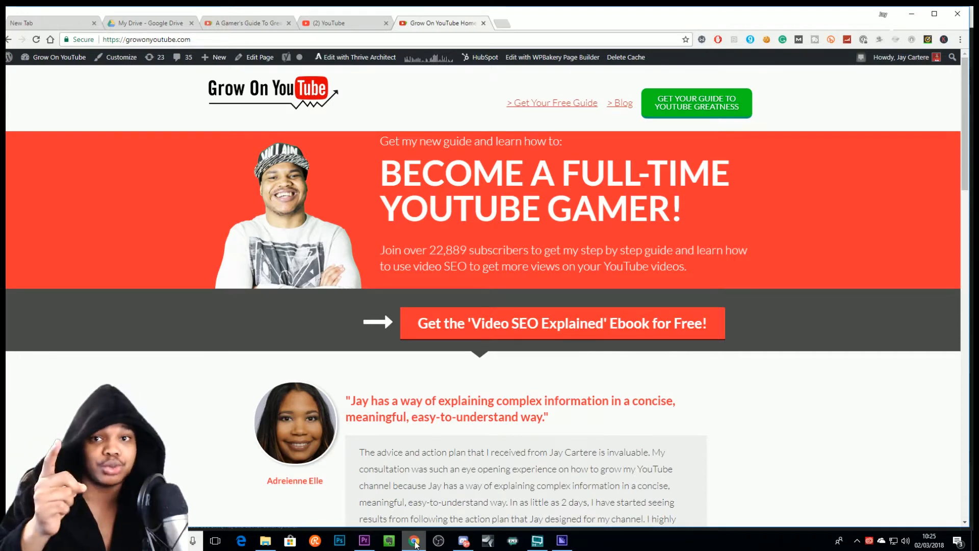
Step: Open the free 'SEO Explained For Noobs' ebook landing page from the homepage button
click(560, 323)
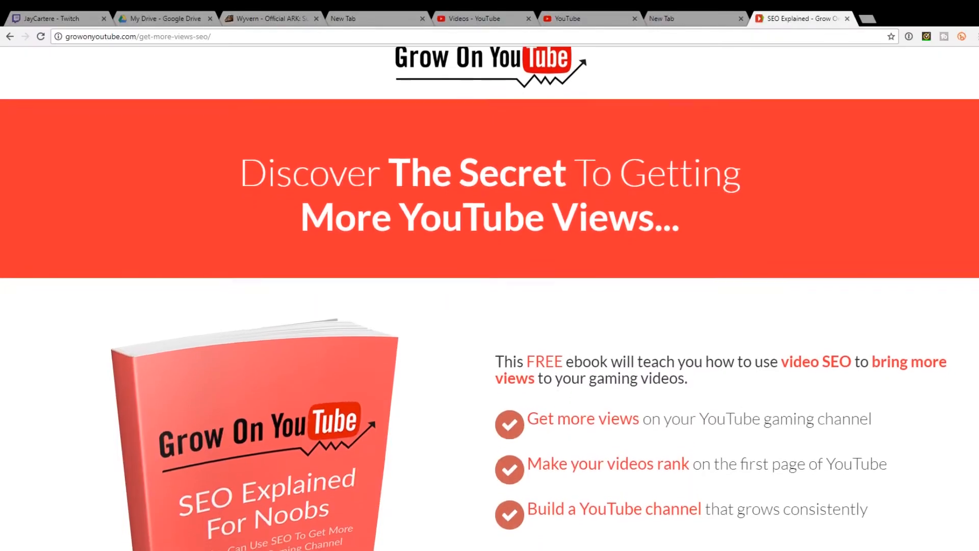
Step: Scroll down the ebook page to the countdown timer and instant-access download offer
scroll(down, 3)
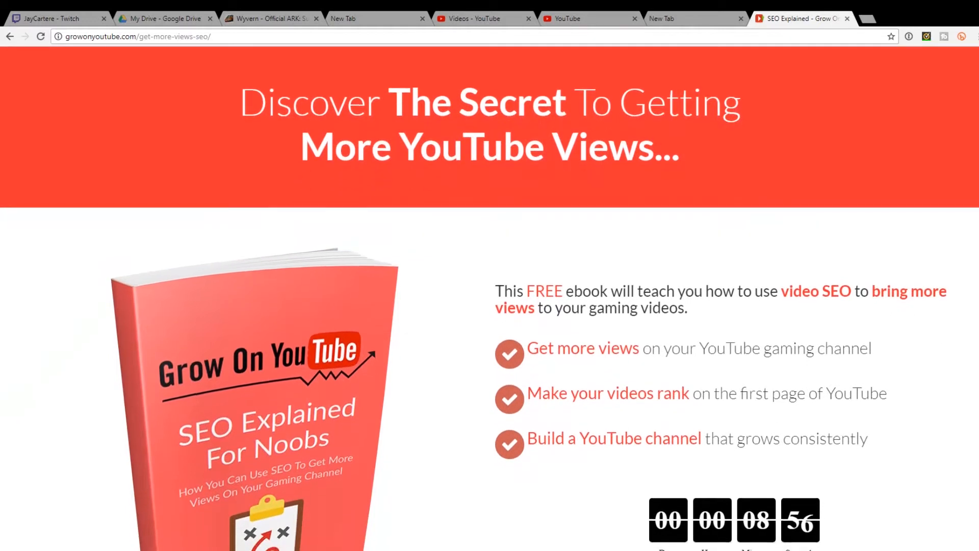
scroll(down, 3)
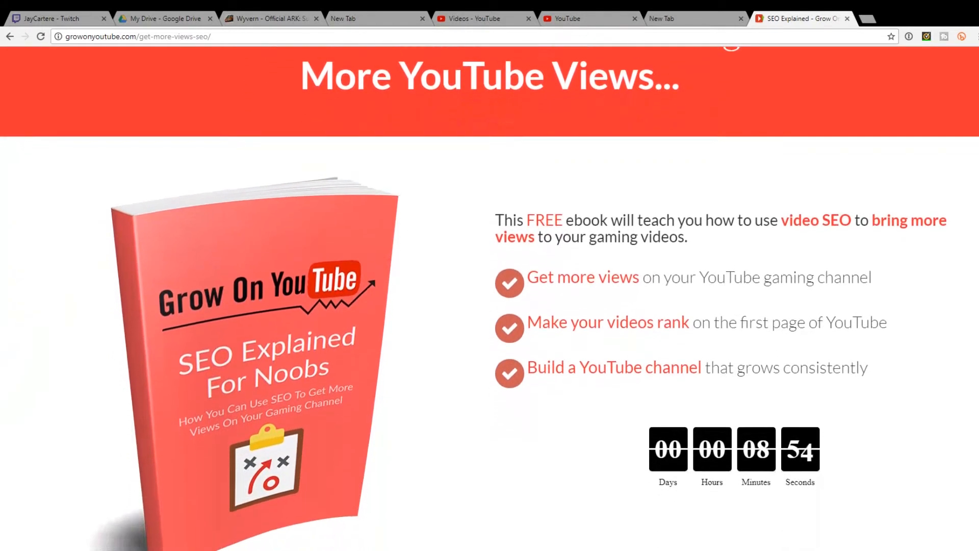
scroll(down, 3)
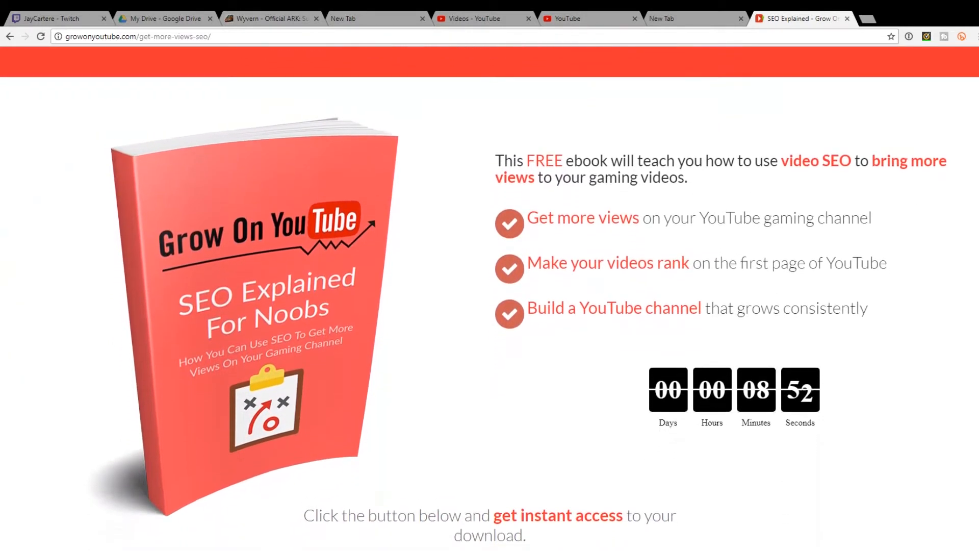
scroll(down, 3)
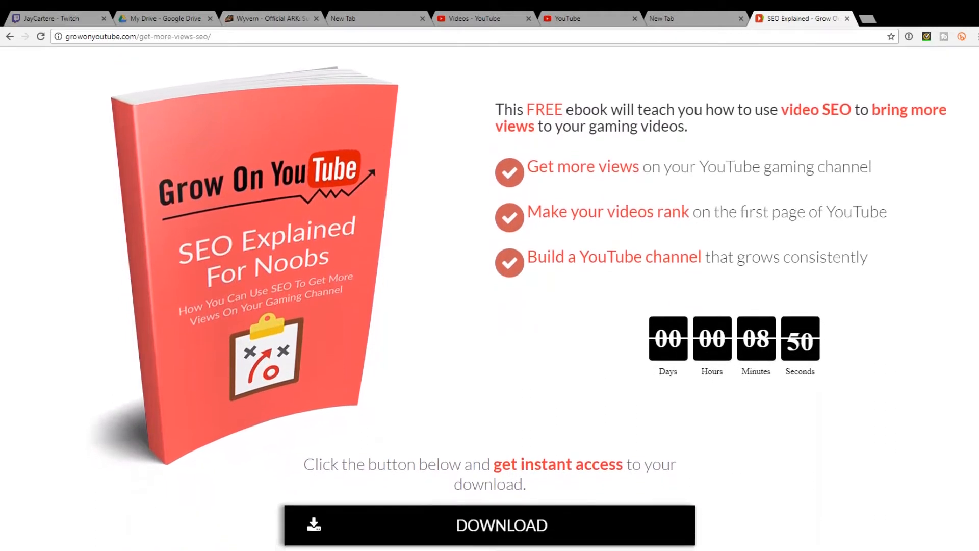
scroll(up, 3)
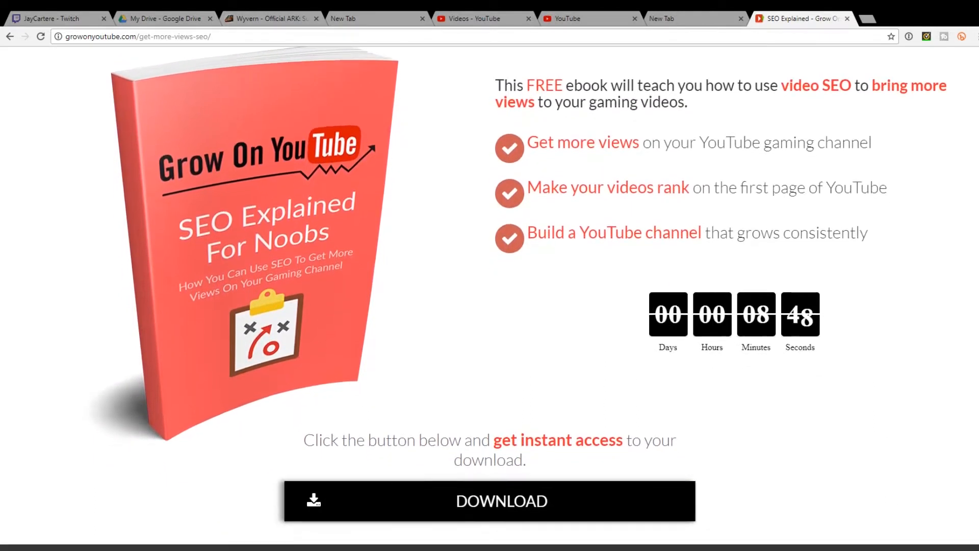
mouse_move(579, 511)
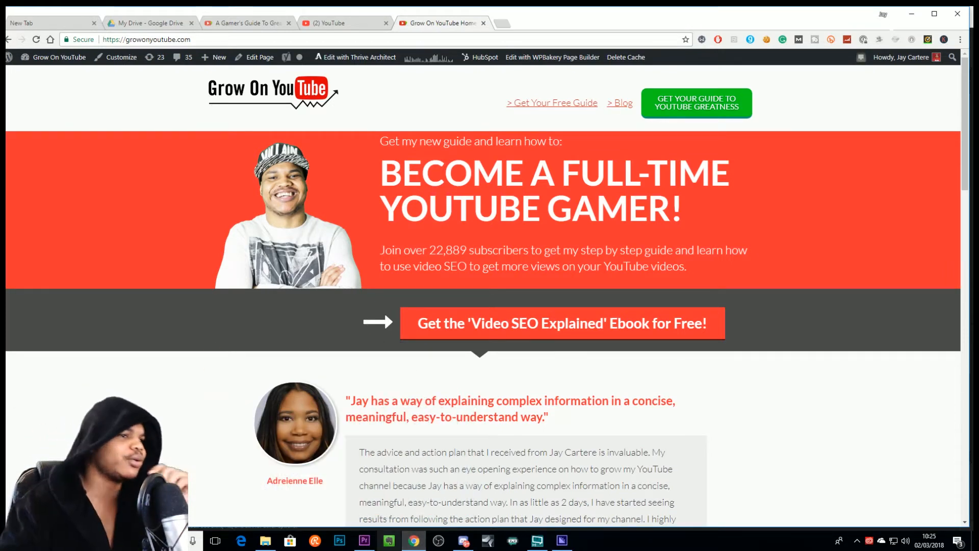
Step: Switch to the 'Adobe Premiere Pro CC' YouTube tutorial tab showing its viewer comments
click(342, 23)
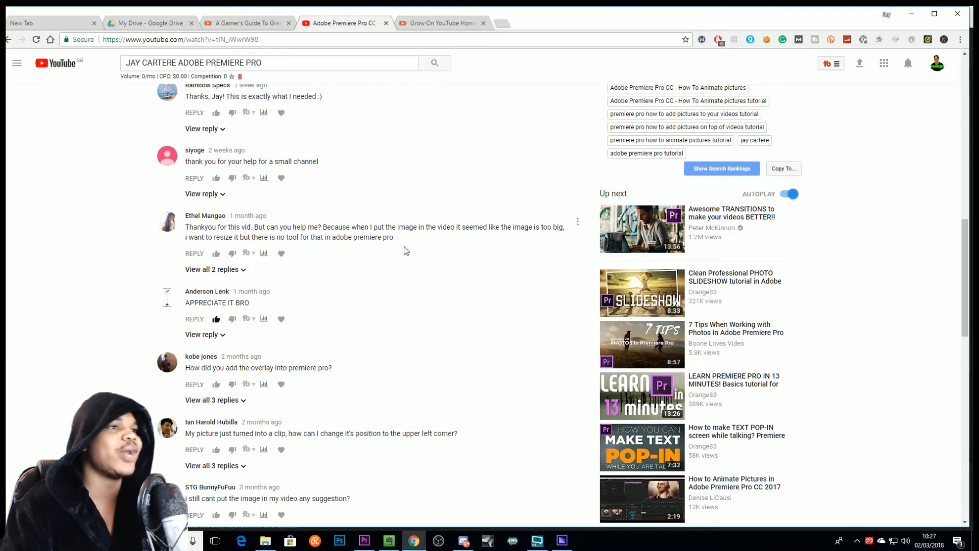
mouse_move(437, 244)
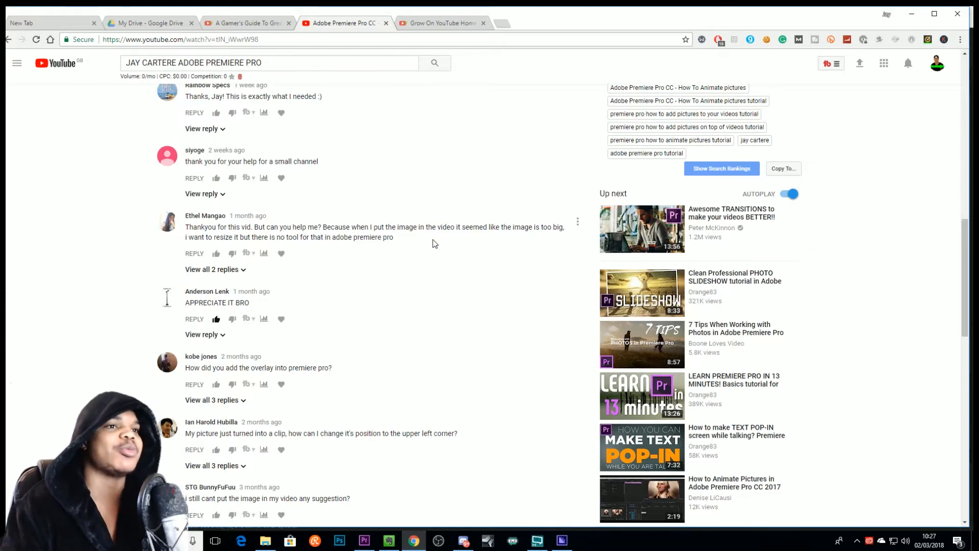
Step: Scroll up past the tutorial comments and bring the Premiere Pro project forward from the taskbar
scroll(up, 3)
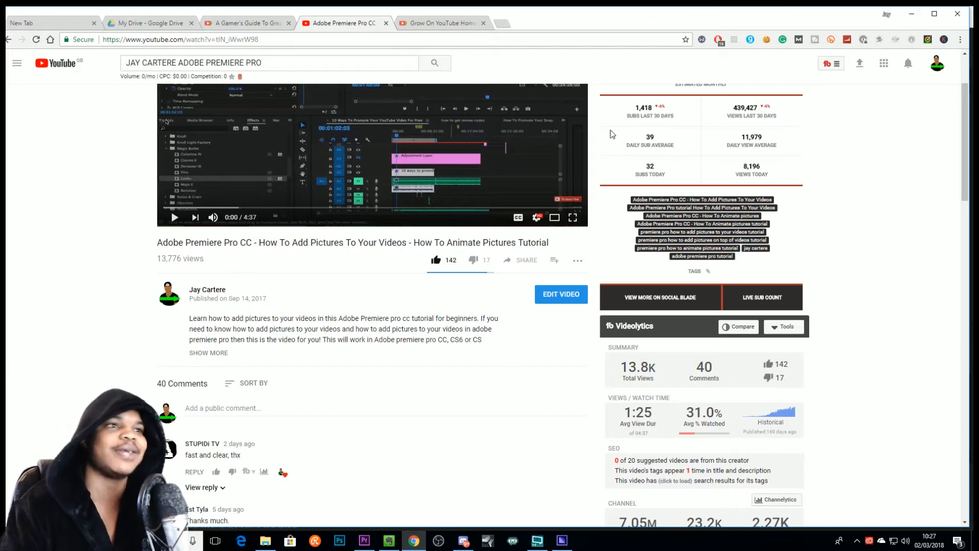
mouse_move(493, 61)
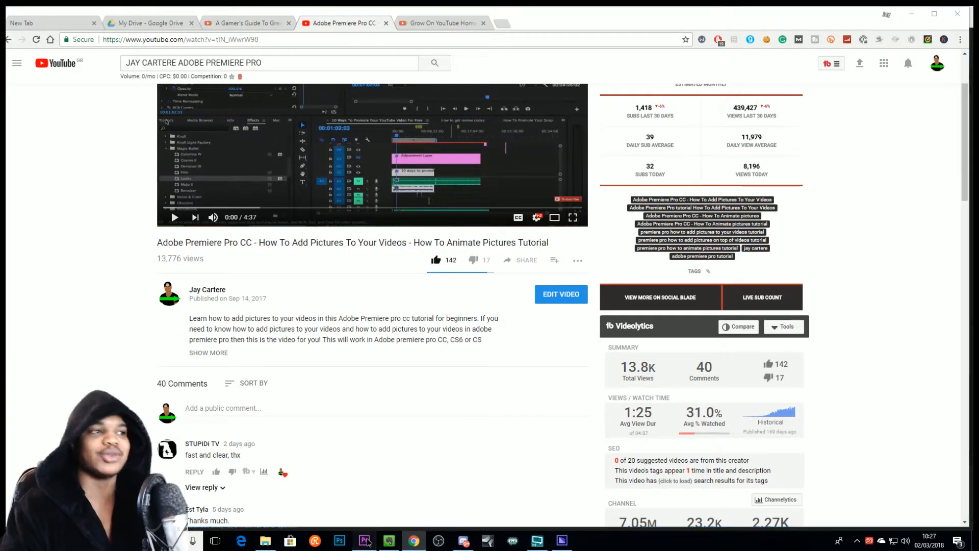
click(364, 541)
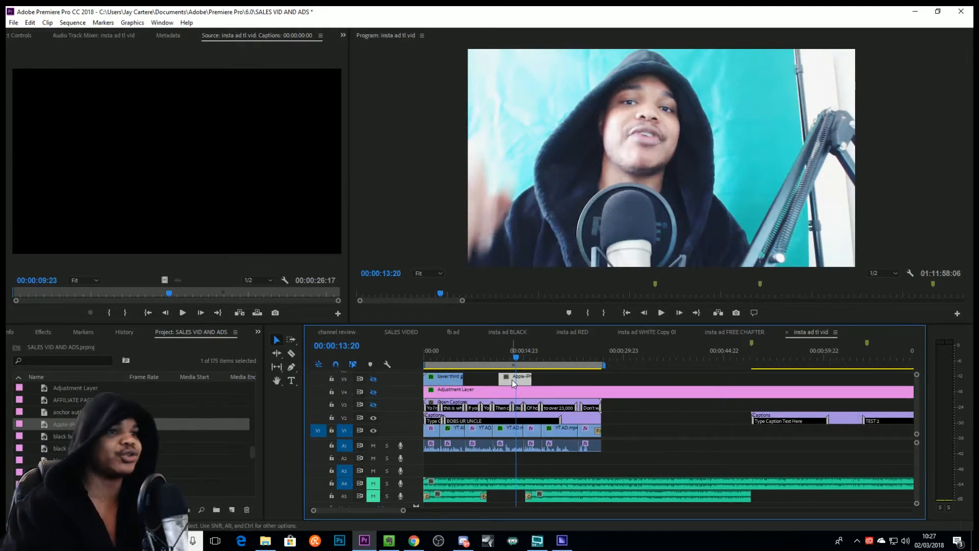
mouse_move(337, 362)
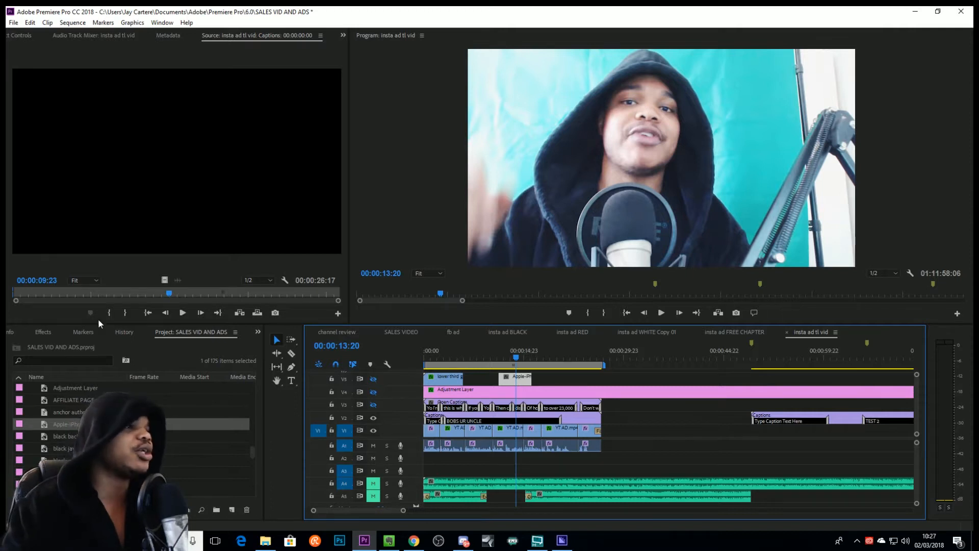
mouse_move(51, 331)
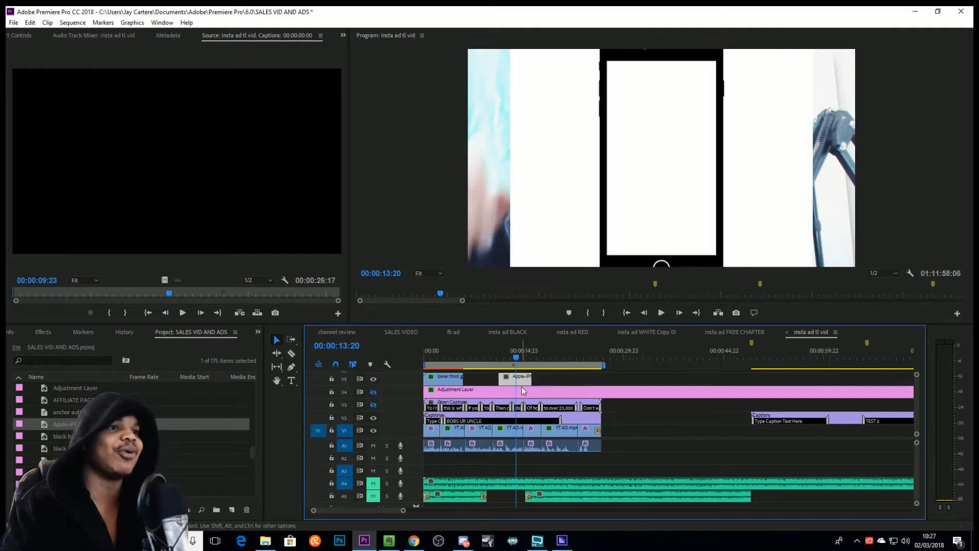
mouse_move(517, 490)
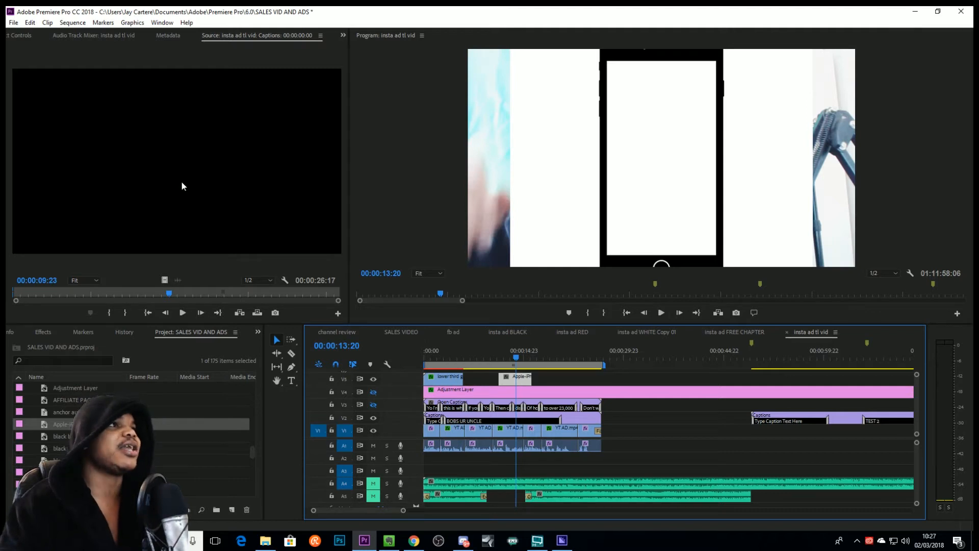
mouse_move(23, 39)
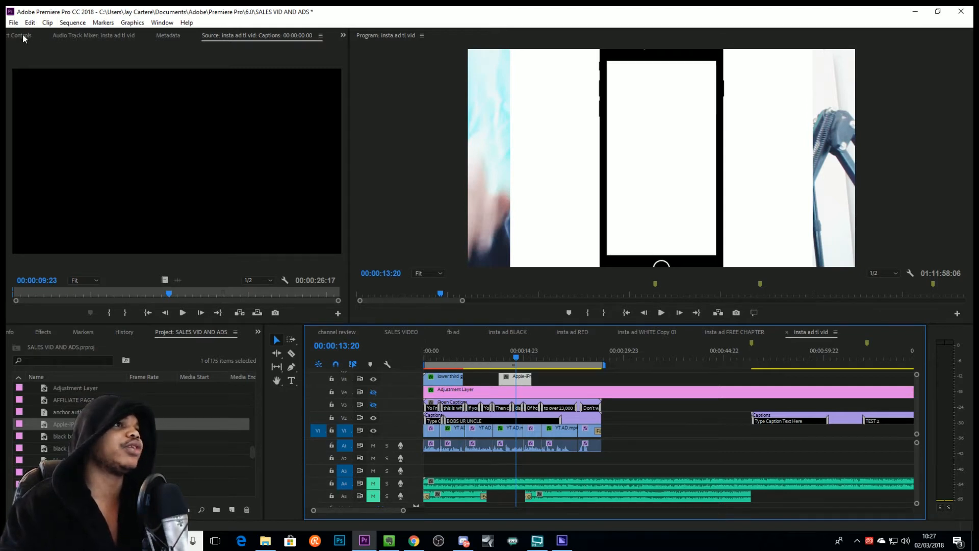
Step: Scrub the iPhone clip's Motion Scale in Effect Controls down to about 40
click(21, 35)
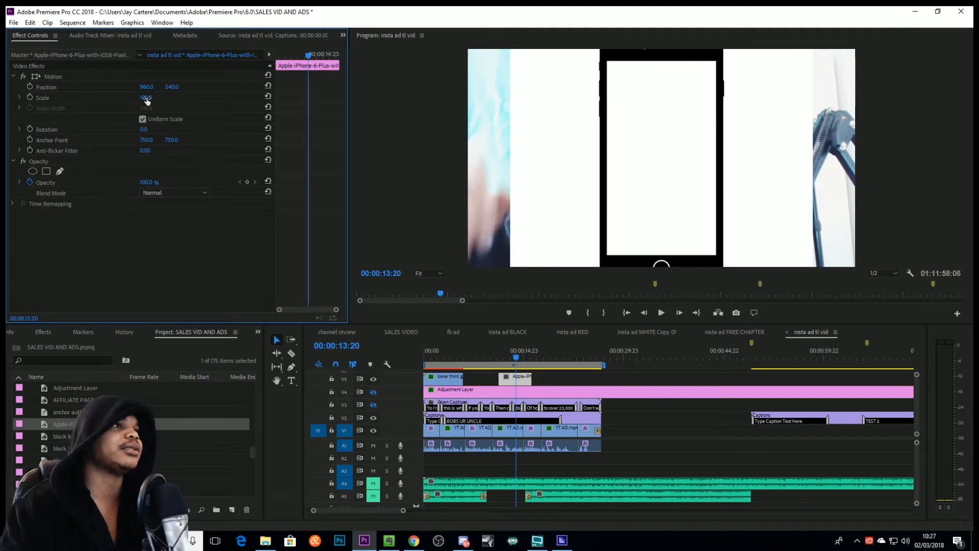
drag(147, 98, 146, 97)
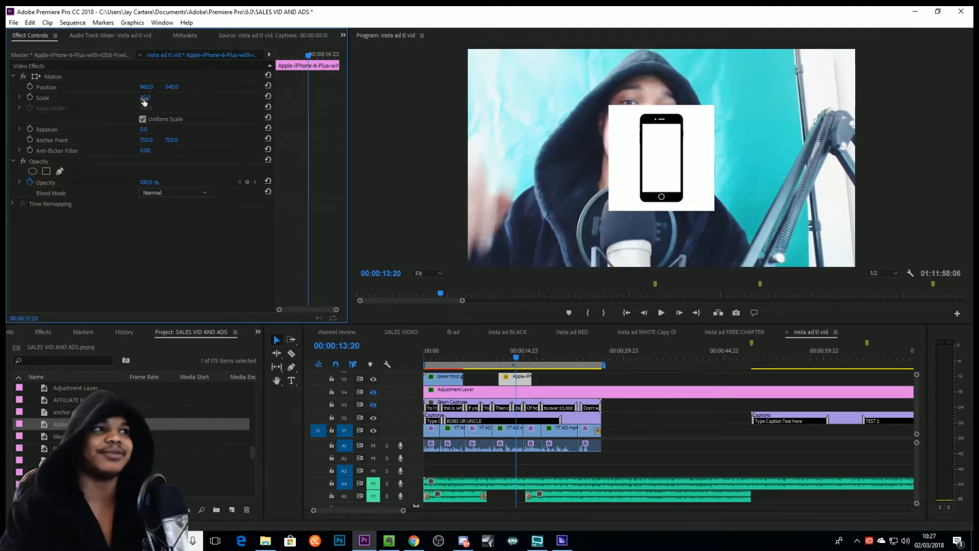
drag(145, 97, 145, 75)
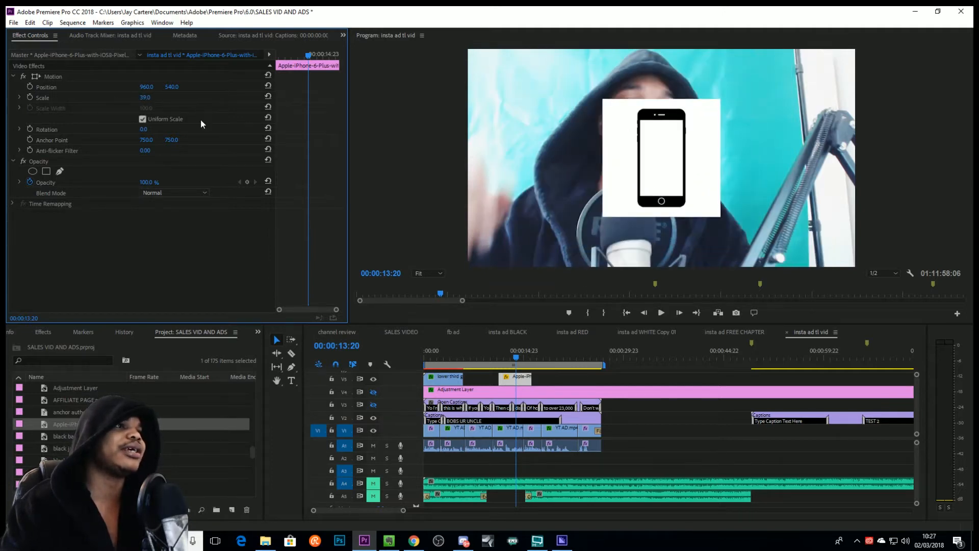
drag(144, 98, 153, 98)
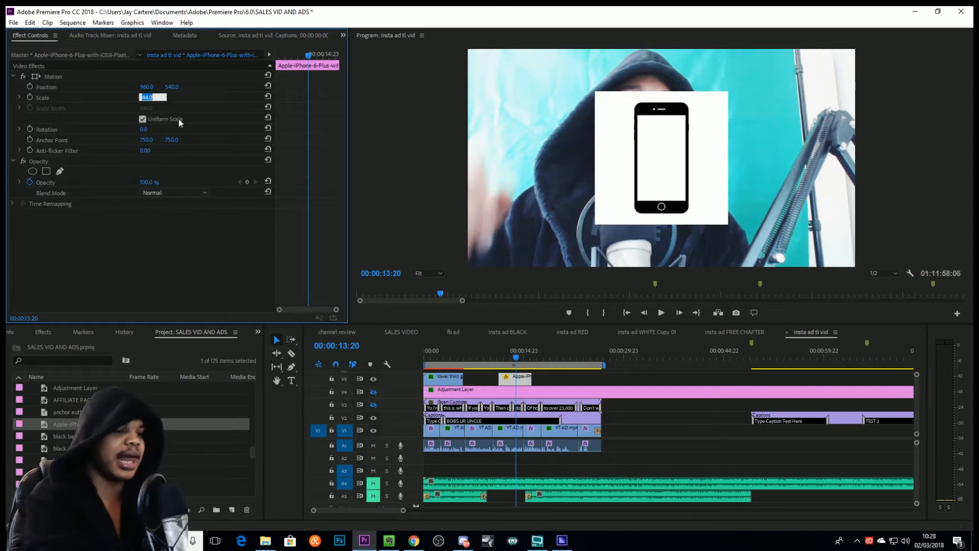
Step: Enter 15.0 into the iPhone image's Motion settings in Effect Controls
text(15.0)
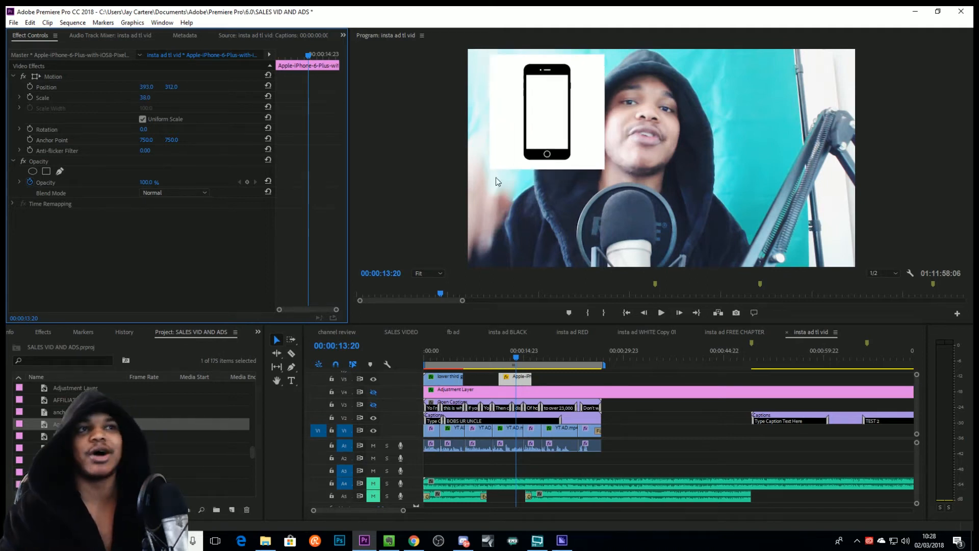
mouse_move(509, 186)
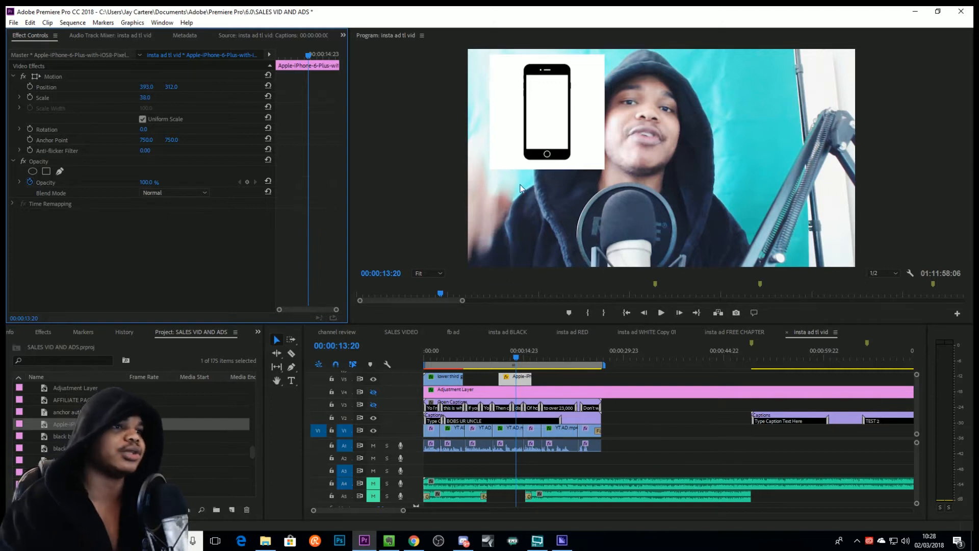
mouse_move(510, 435)
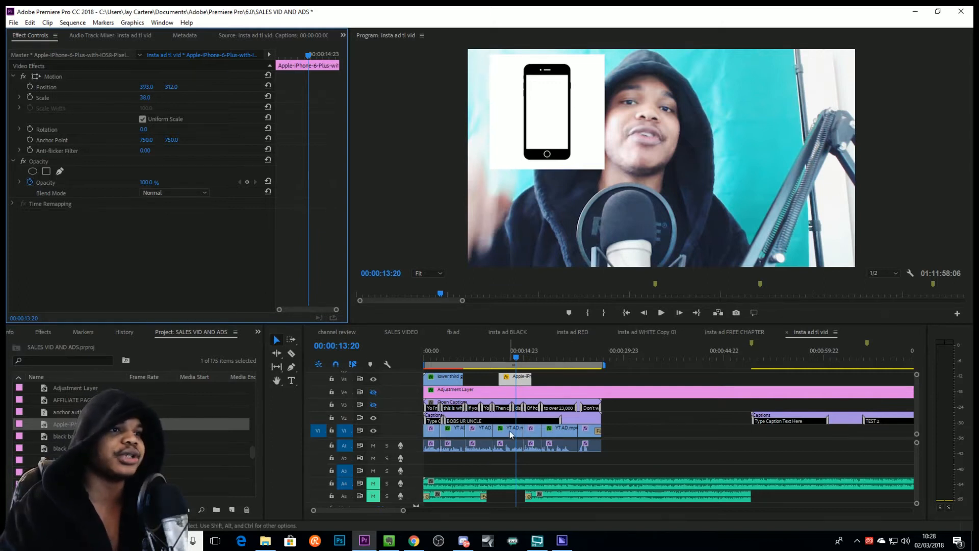
click(508, 431)
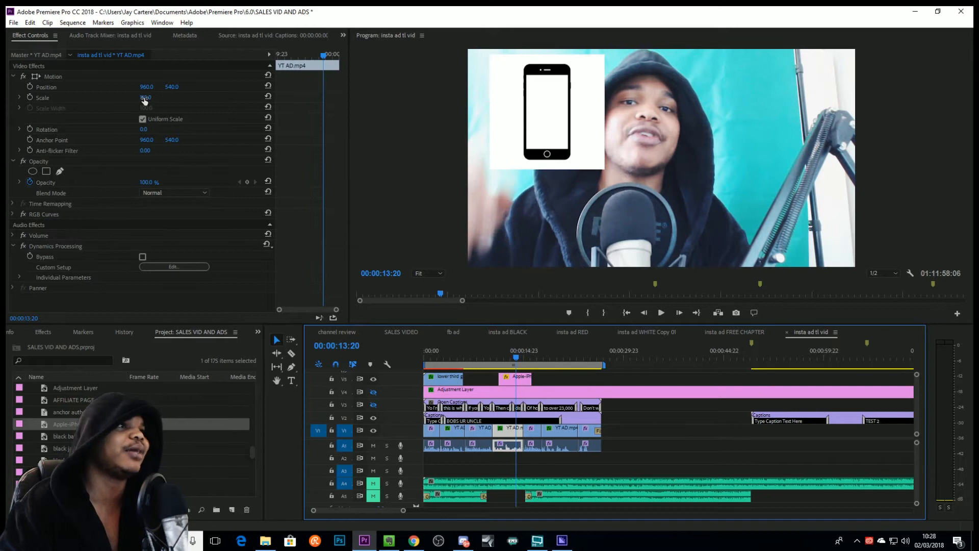
drag(145, 97, 137, 97)
text(115)
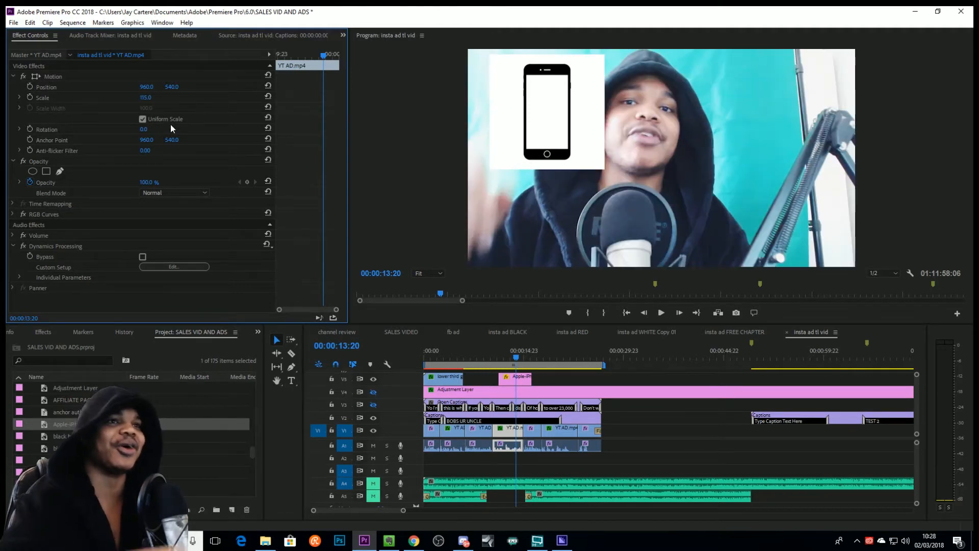
click(515, 379)
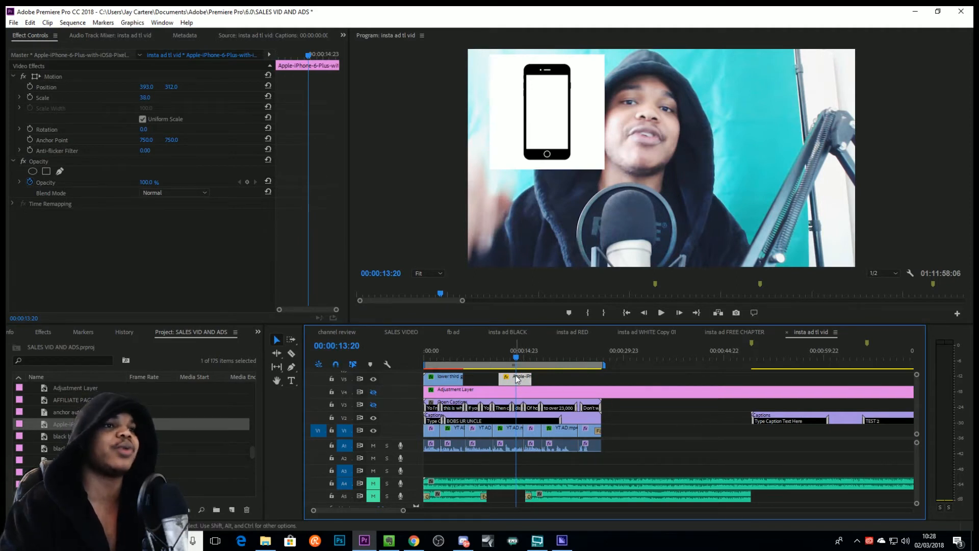
mouse_move(492, 367)
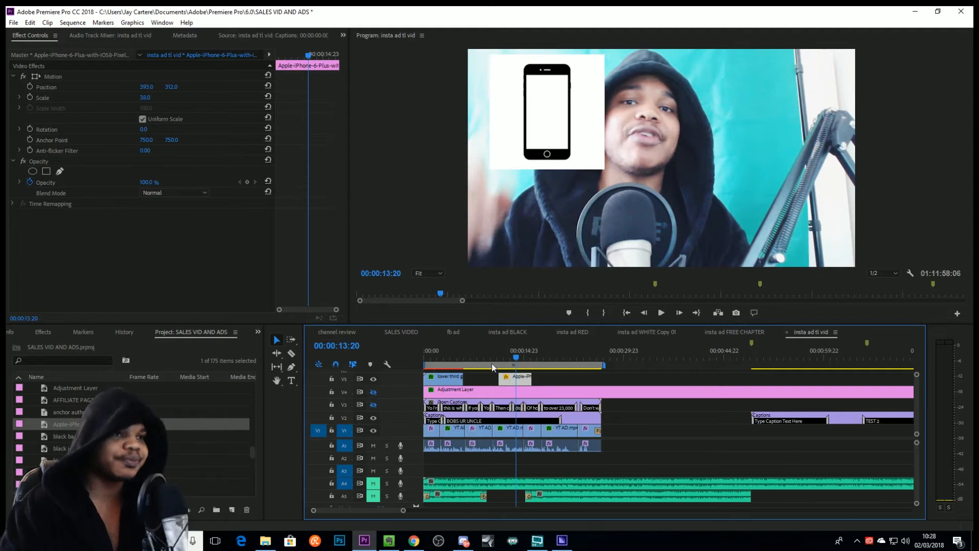
mouse_move(519, 383)
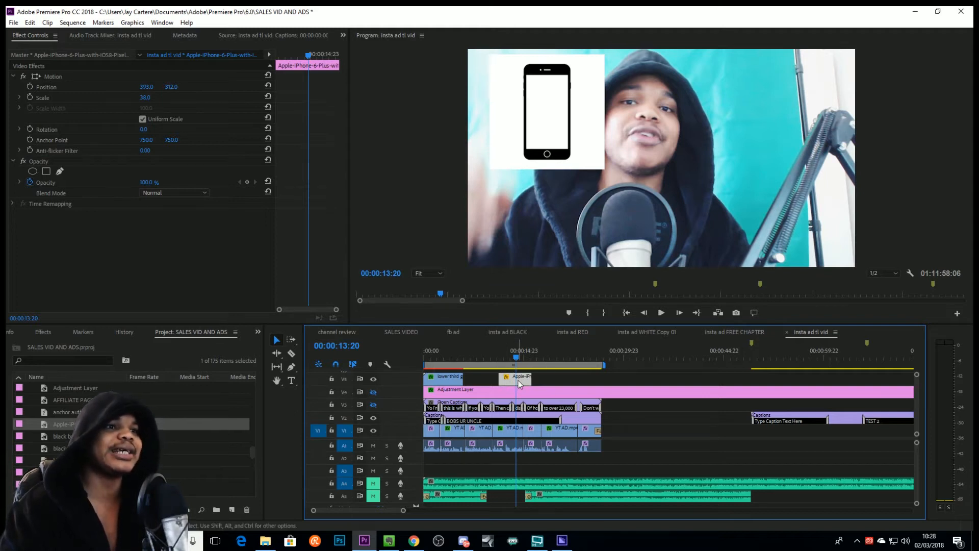
mouse_move(577, 368)
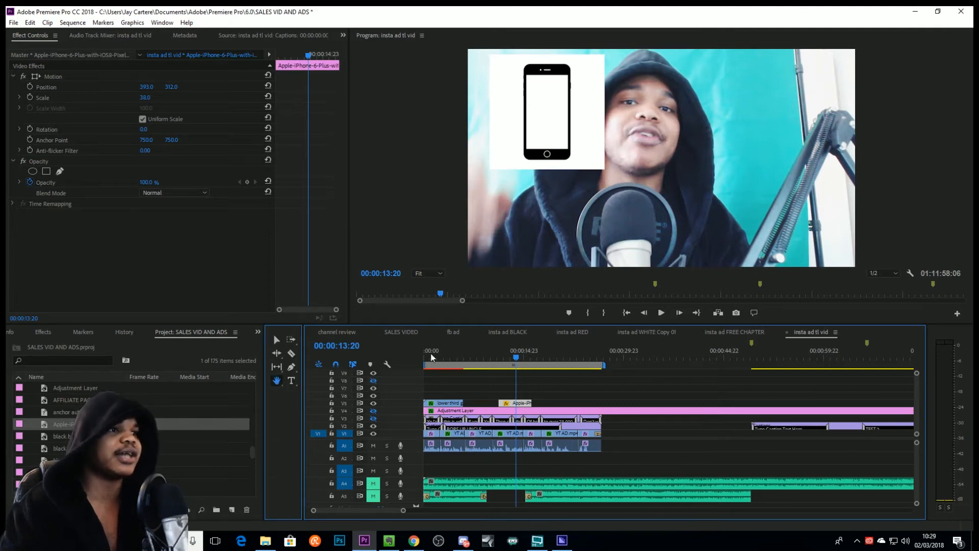
mouse_move(545, 127)
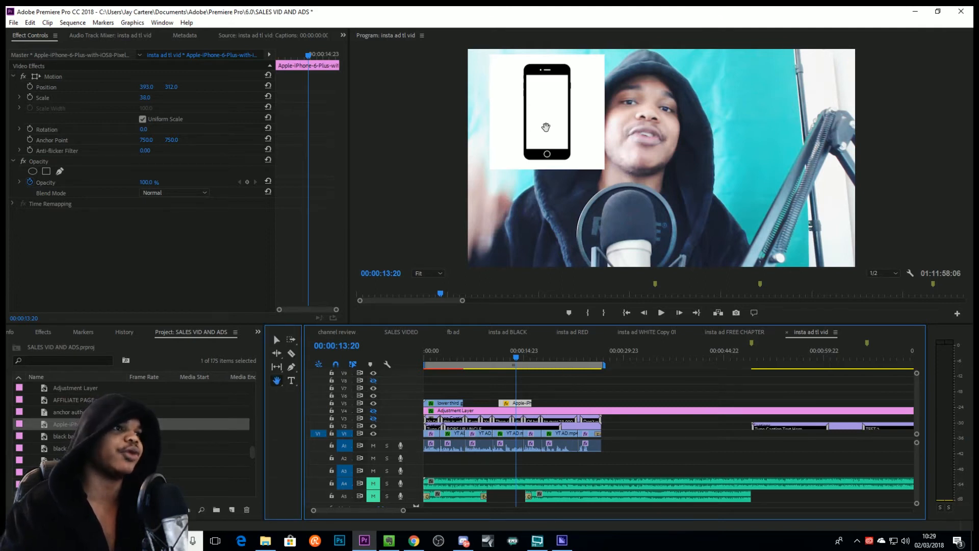
mouse_move(593, 60)
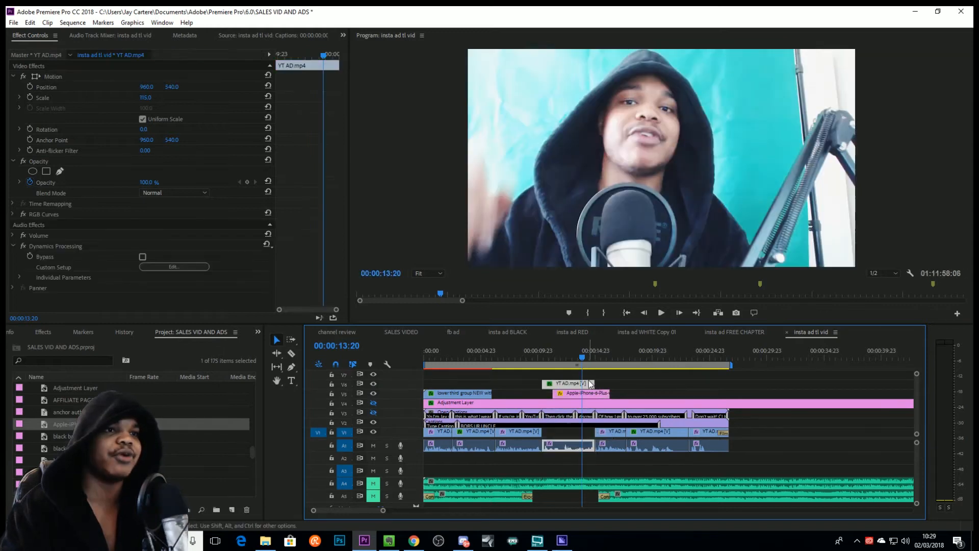
Step: Select and delete the YT AD.mp4 copy on track V7 above the iPhone image
click(568, 384)
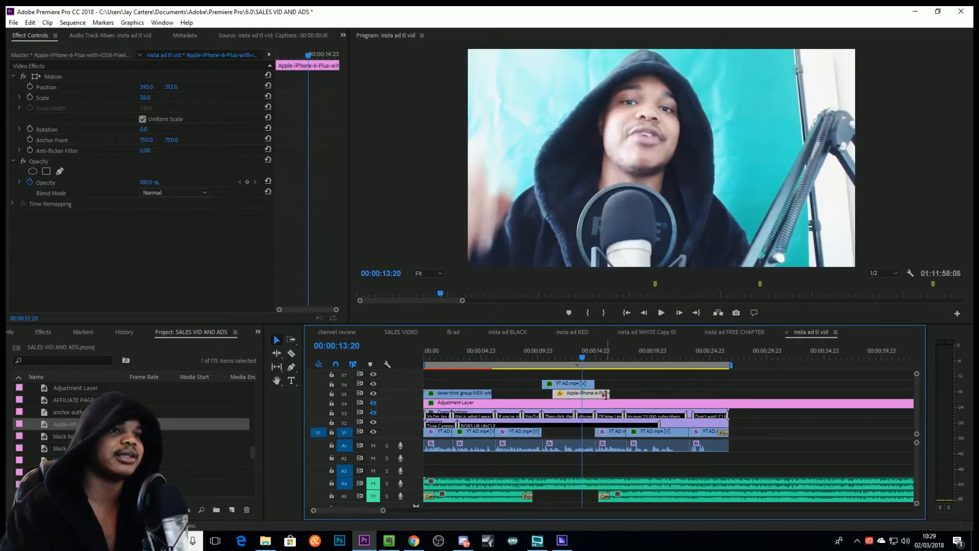
click(567, 384)
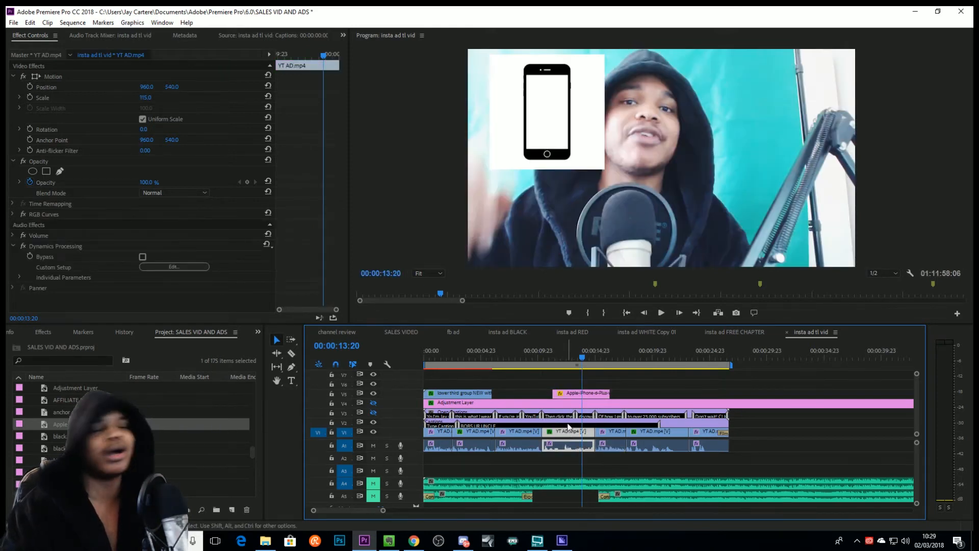
click(276, 381)
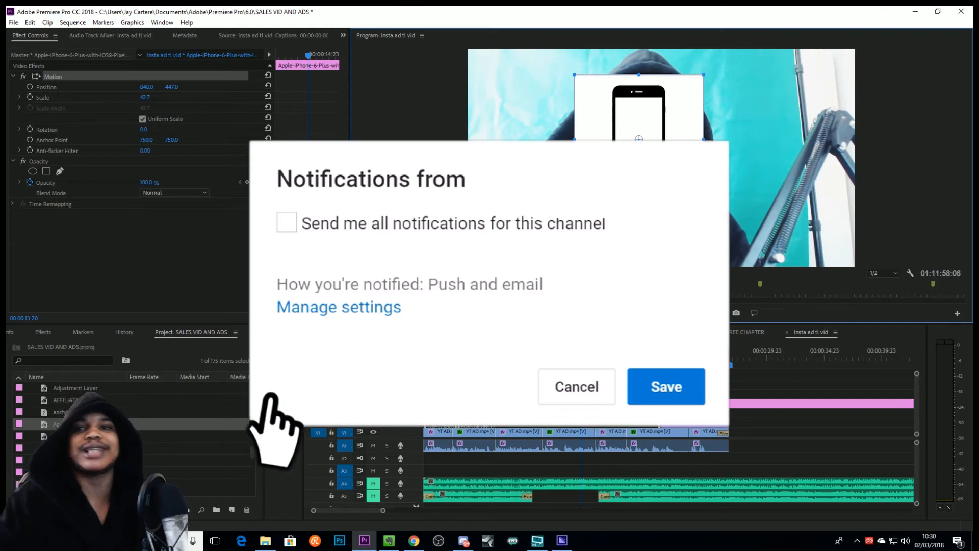
click(286, 222)
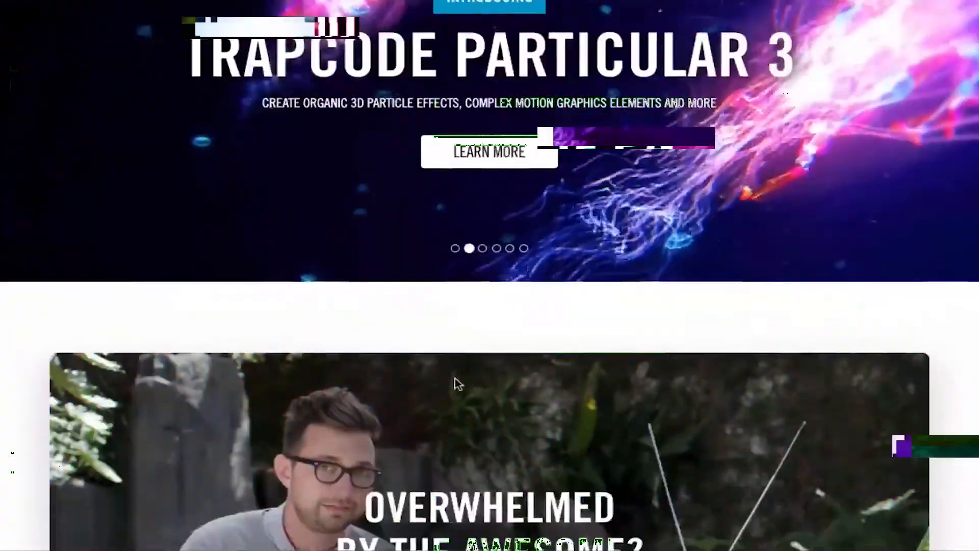
Step: Scroll the Red Giant homepage and Universe 2.1 page down to the Motion Graphics section
scroll(down, 3)
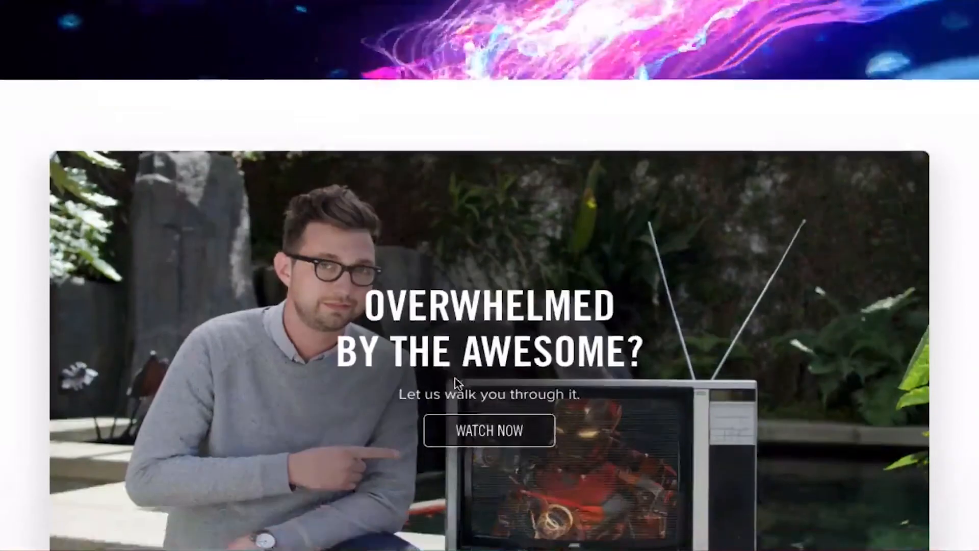
scroll(down, 3)
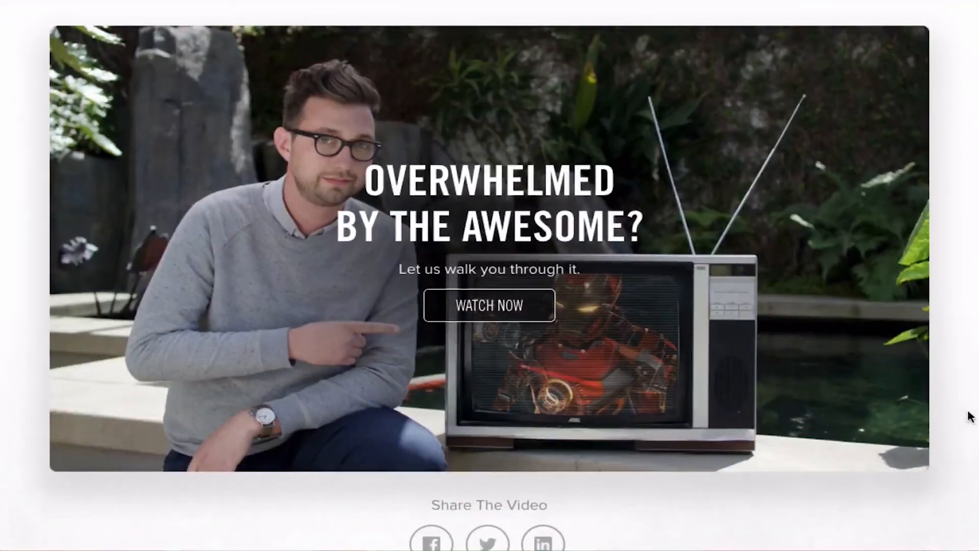
scroll(up, 3)
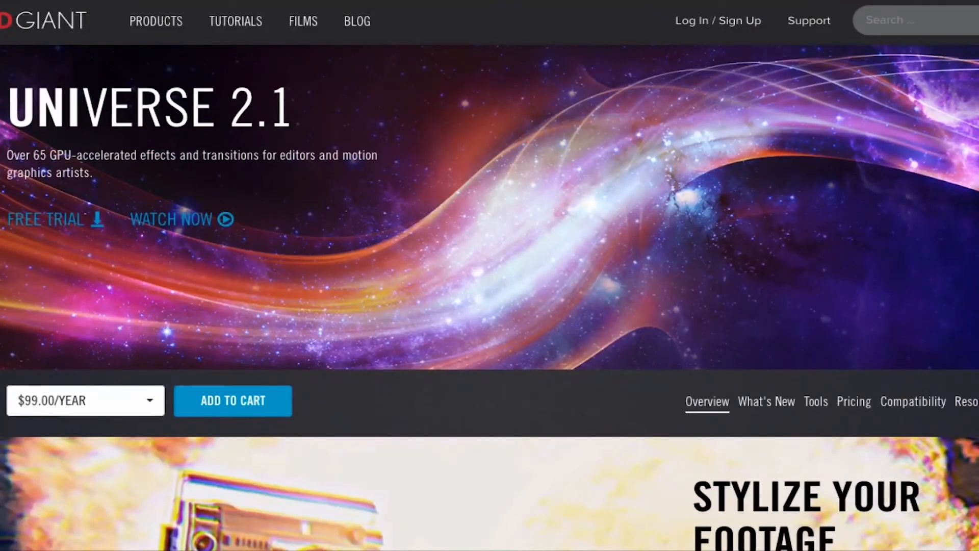
scroll(down, 3)
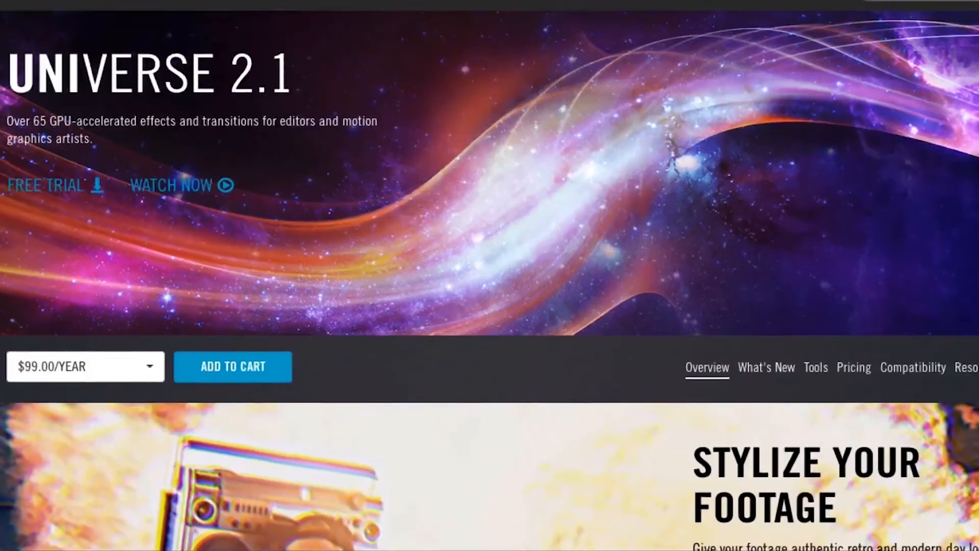
scroll(down, 3)
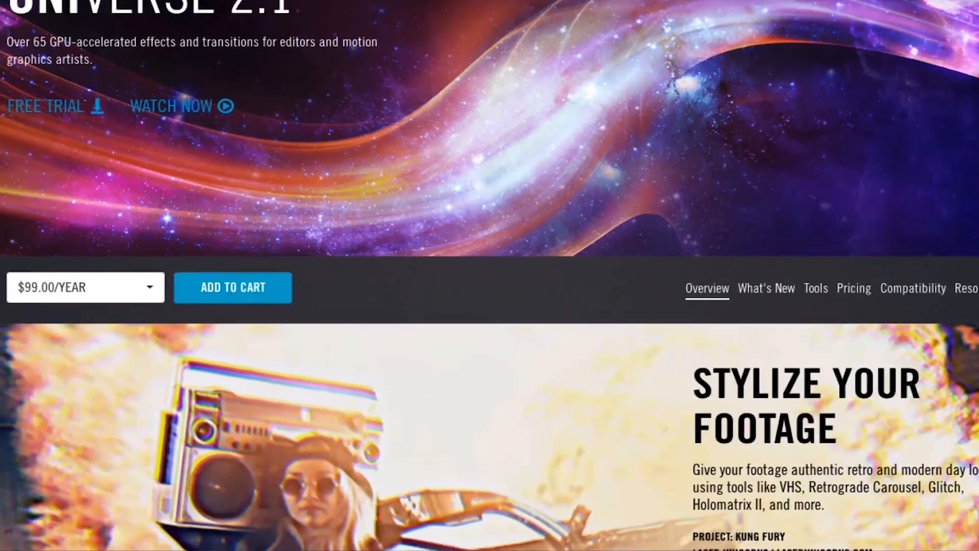
scroll(down, 3)
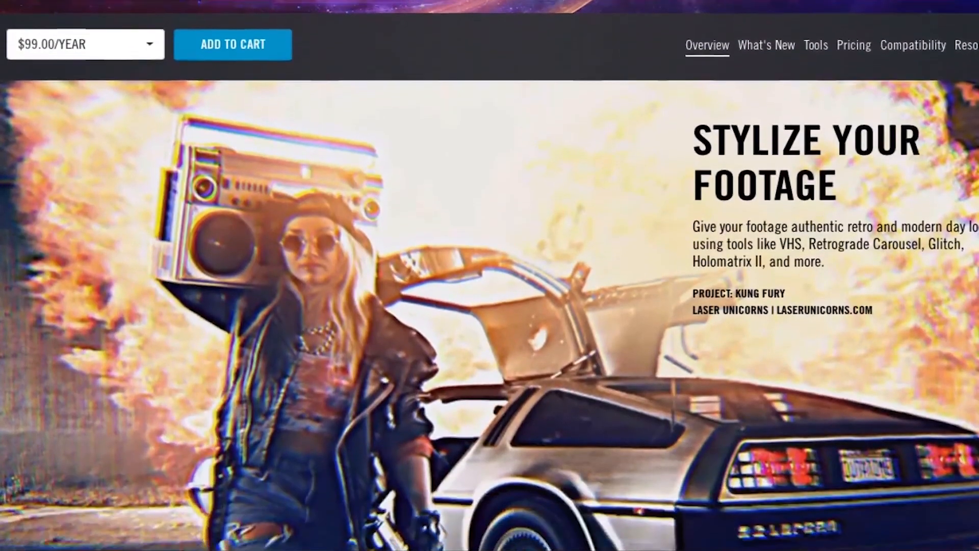
scroll(down, 3)
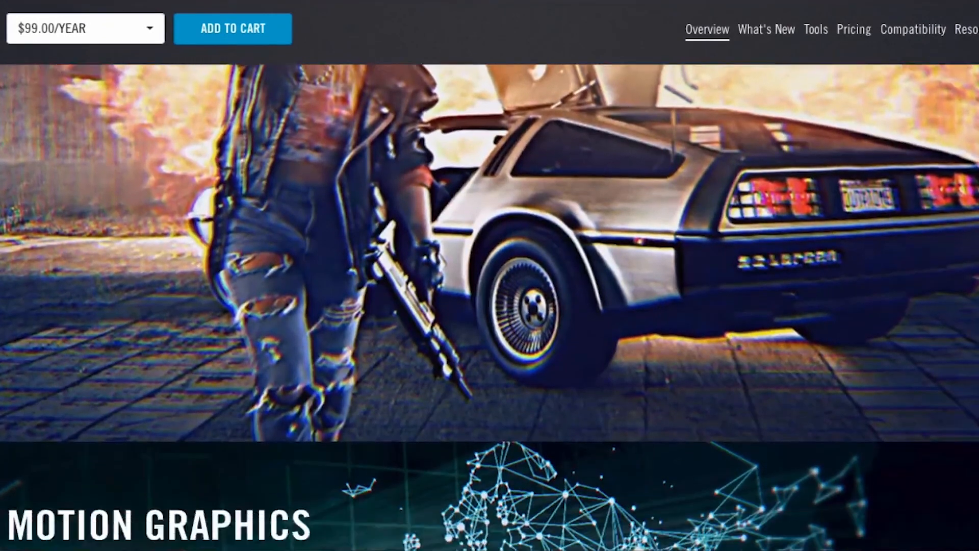
scroll(down, 3)
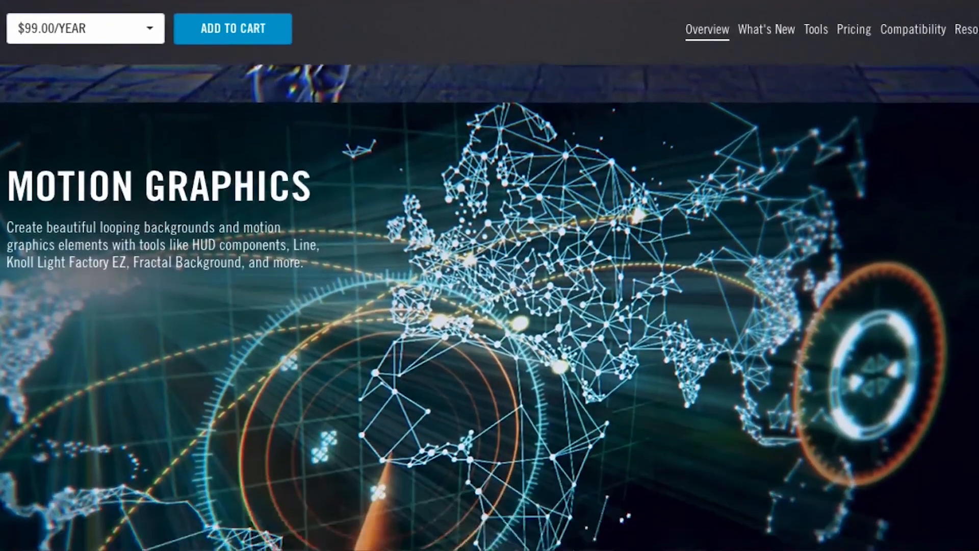
scroll(down, 3)
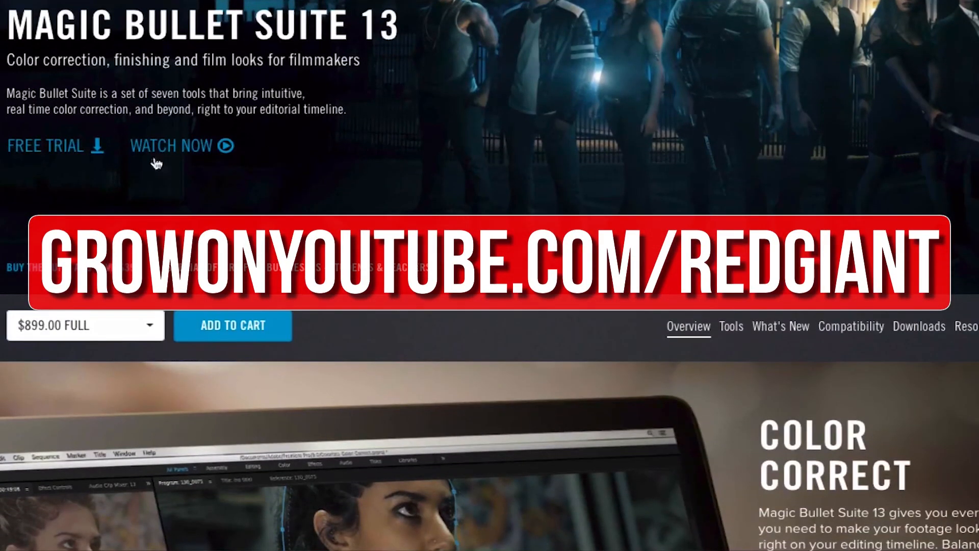
mouse_move(76, 154)
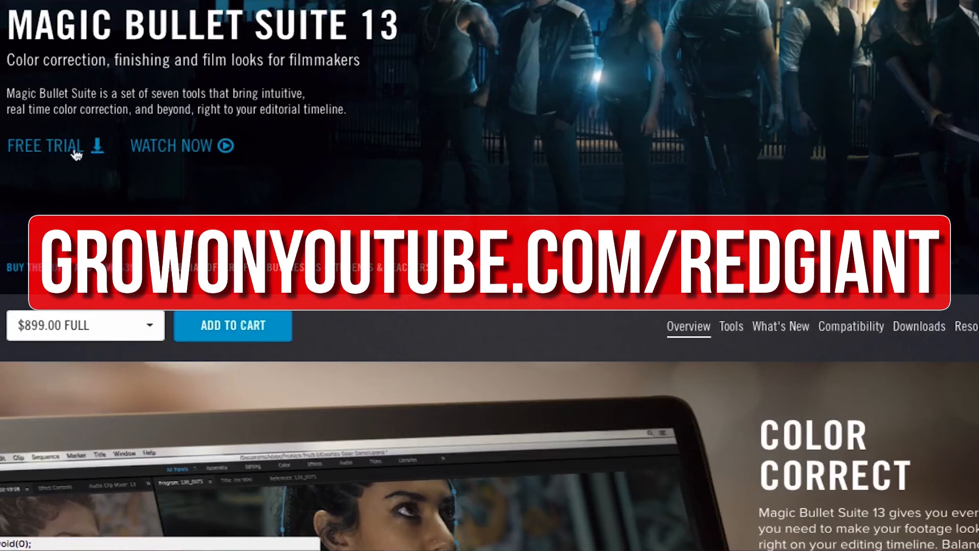
Step: Scroll the Red Giant catalogue listing Magic Bullet Suite ($899), PluralEyes ($299) and Looks ($399)
scroll(down, 3)
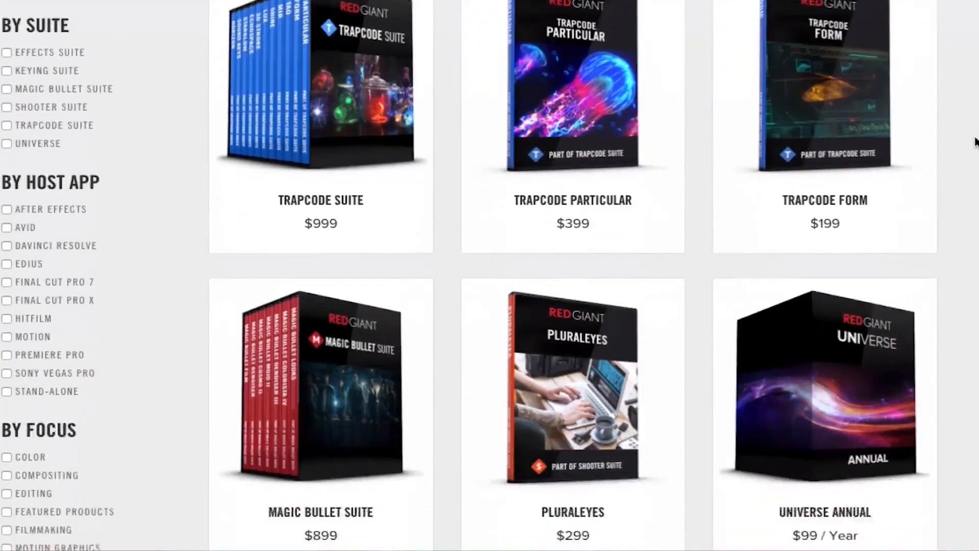
scroll(down, 3)
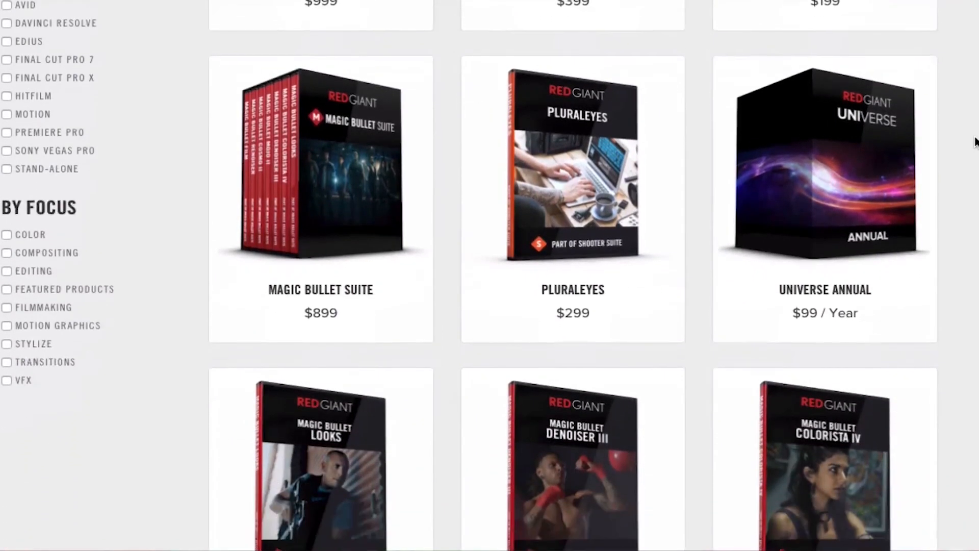
scroll(down, 3)
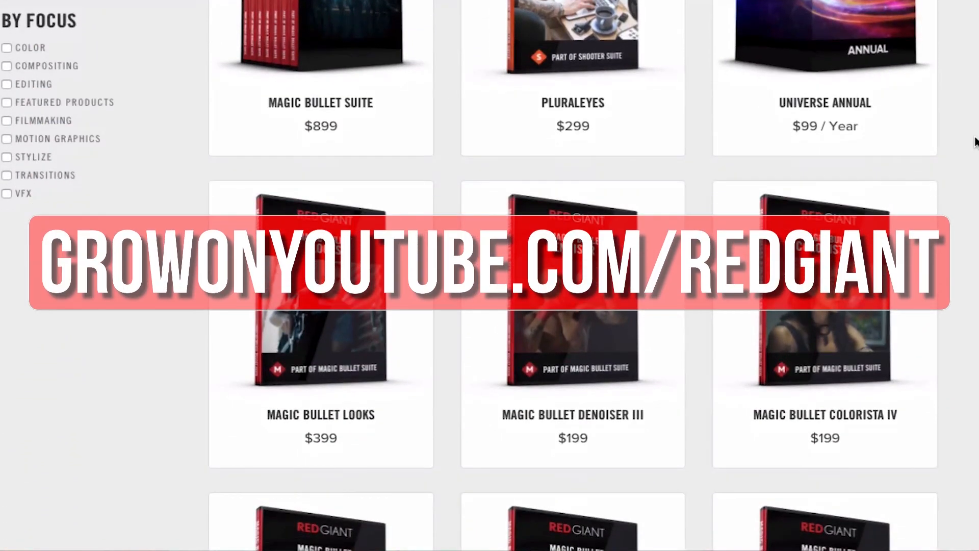